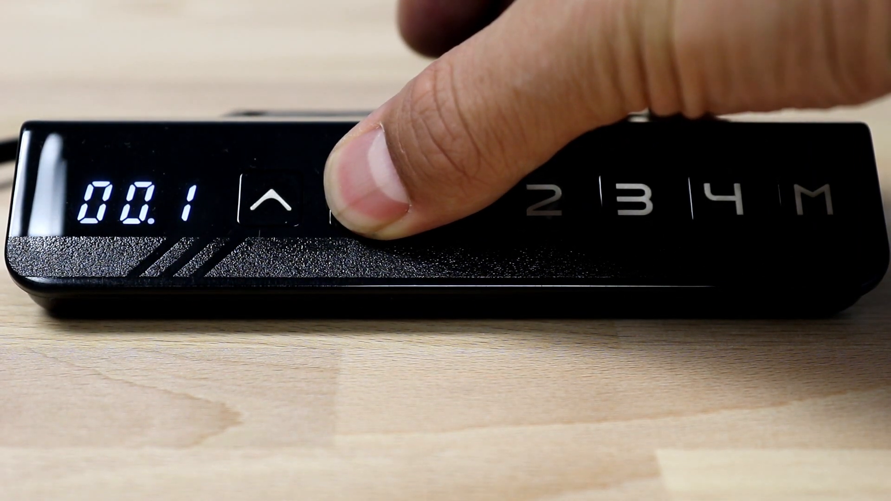
pyautogui.click(370, 204)
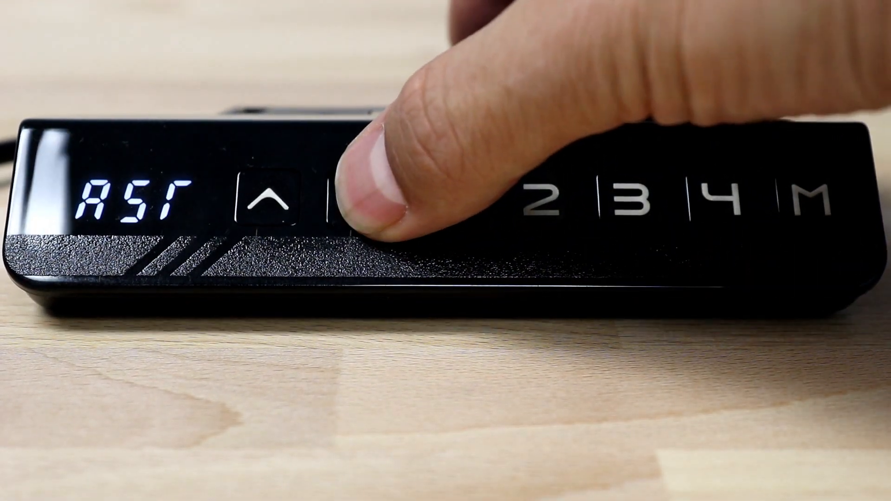
pyautogui.click(375, 204)
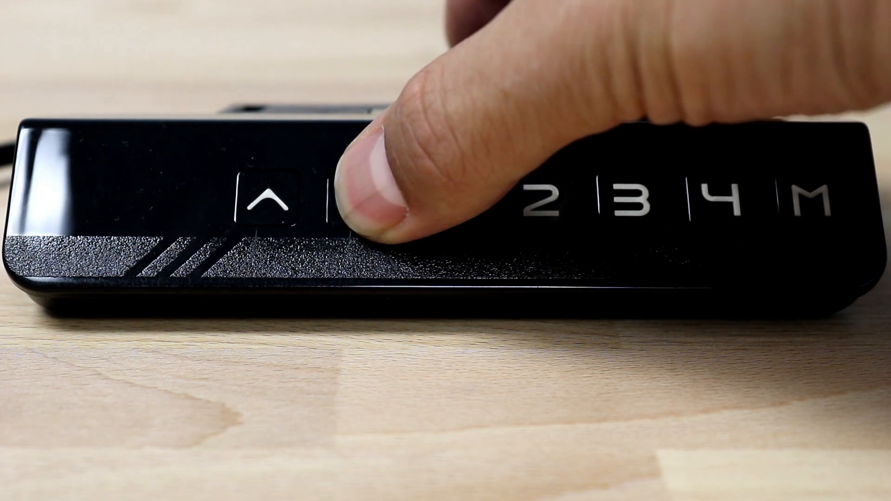